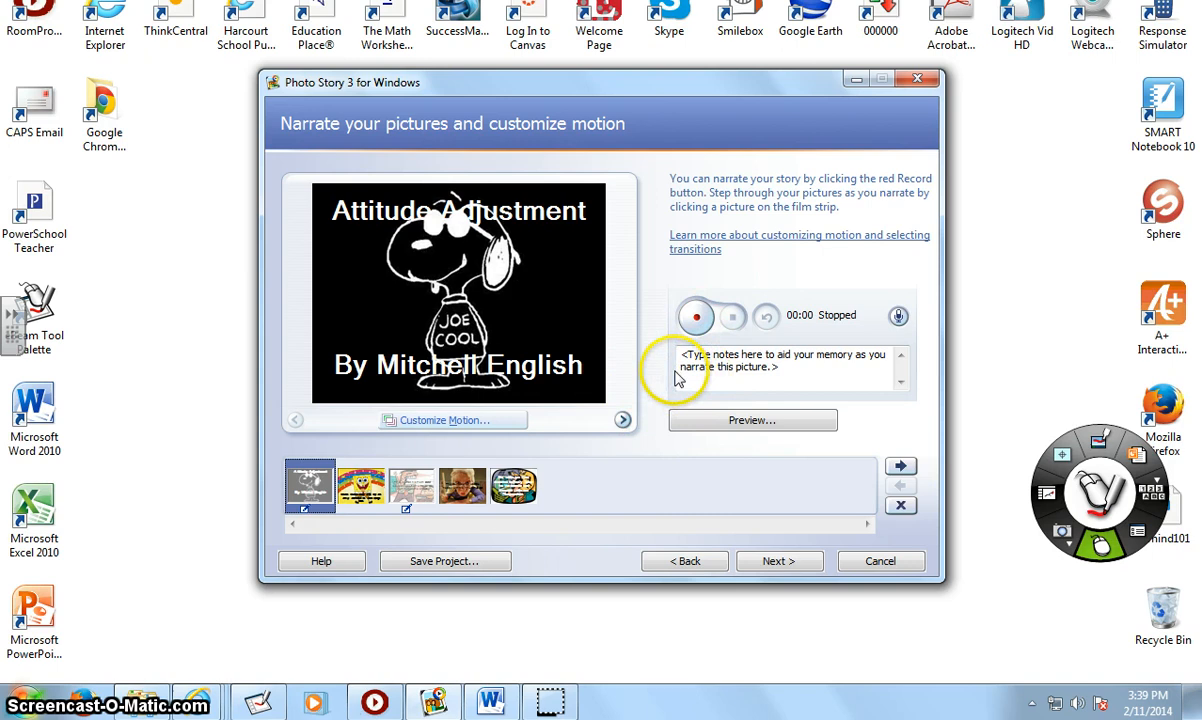
mouse_move(700, 210)
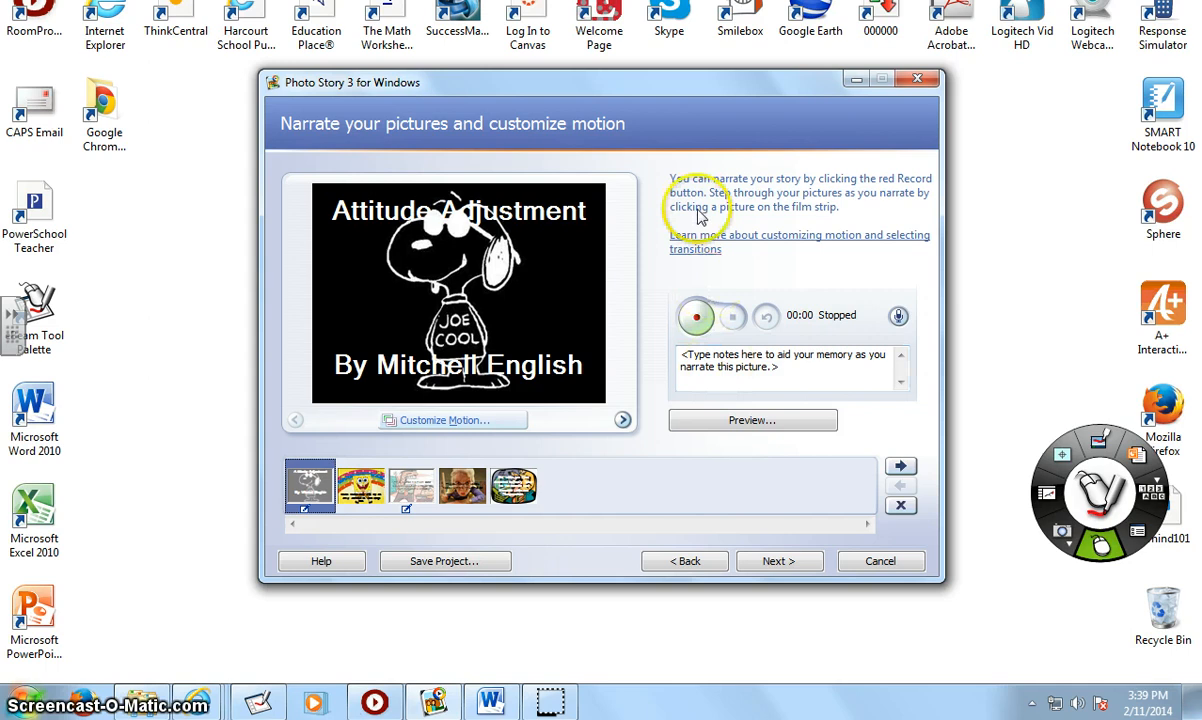
mouse_move(833, 205)
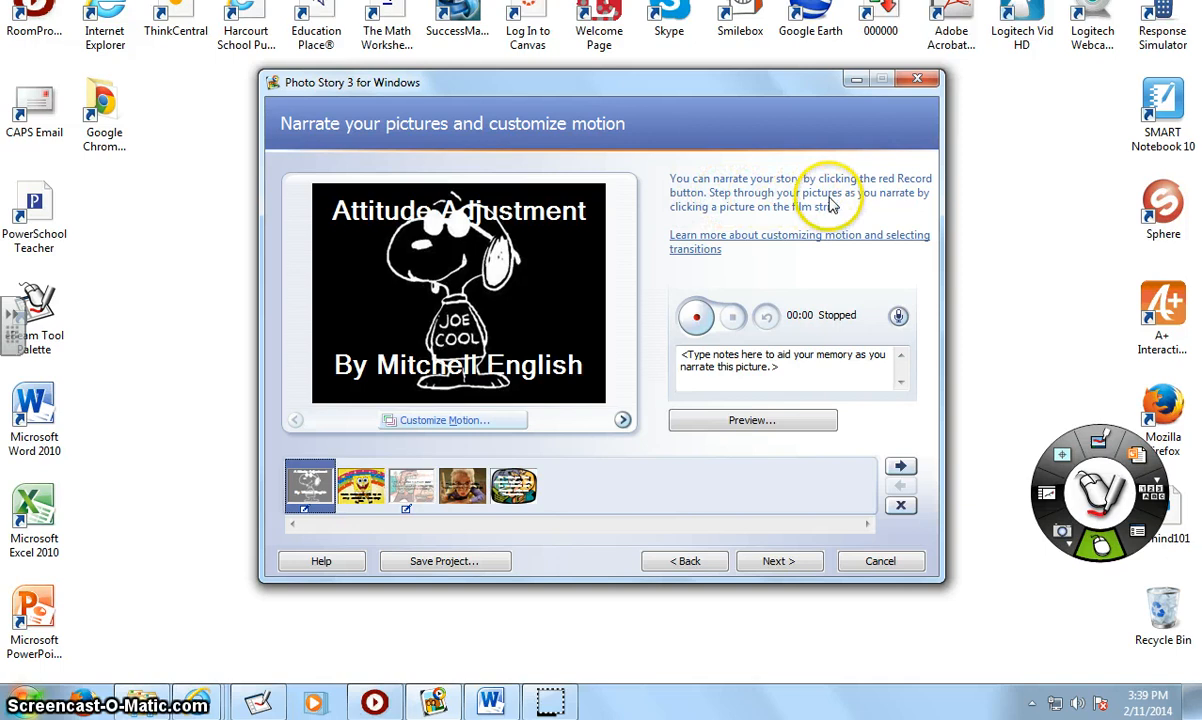
Add the memory note '2222' to the title picture and move to the Sponge Bob picture
left_click(309, 486)
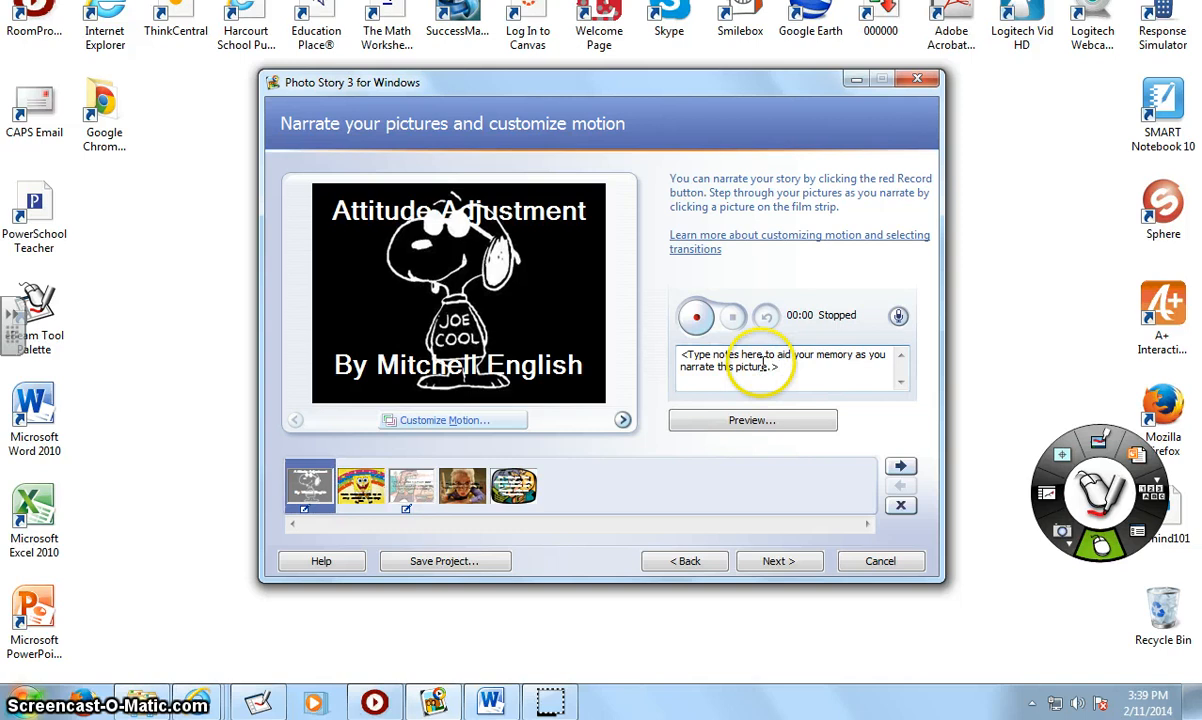
type("2222")
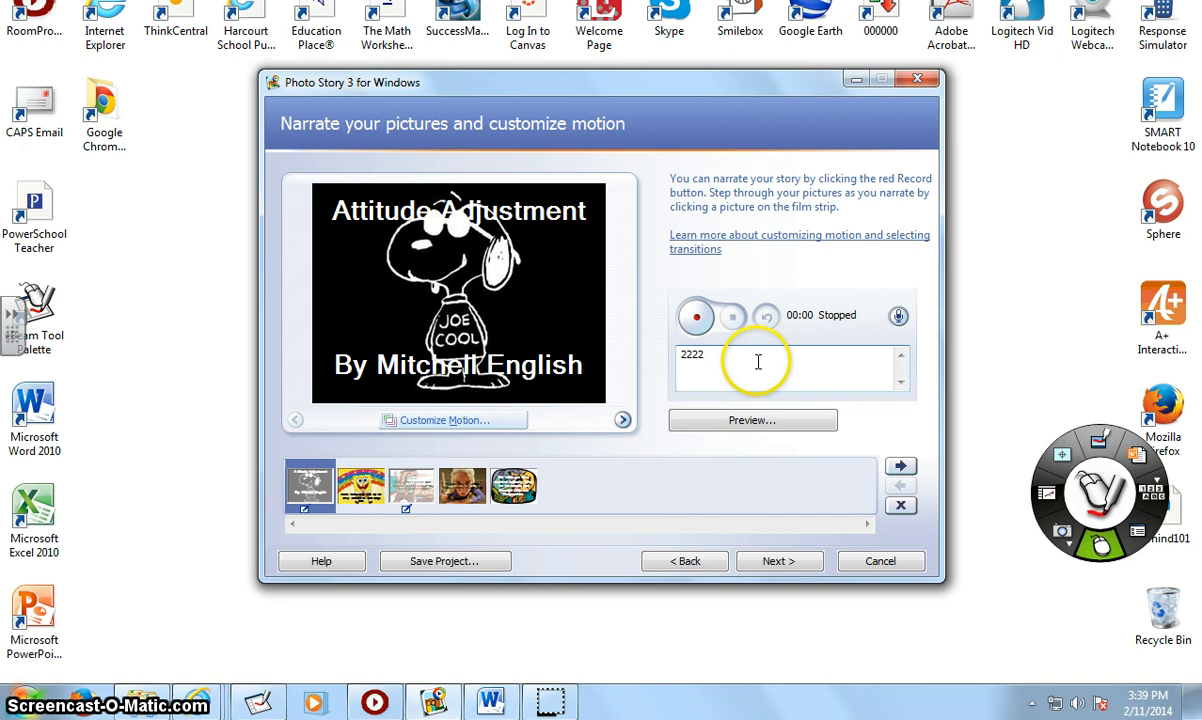
left_click(360, 486)
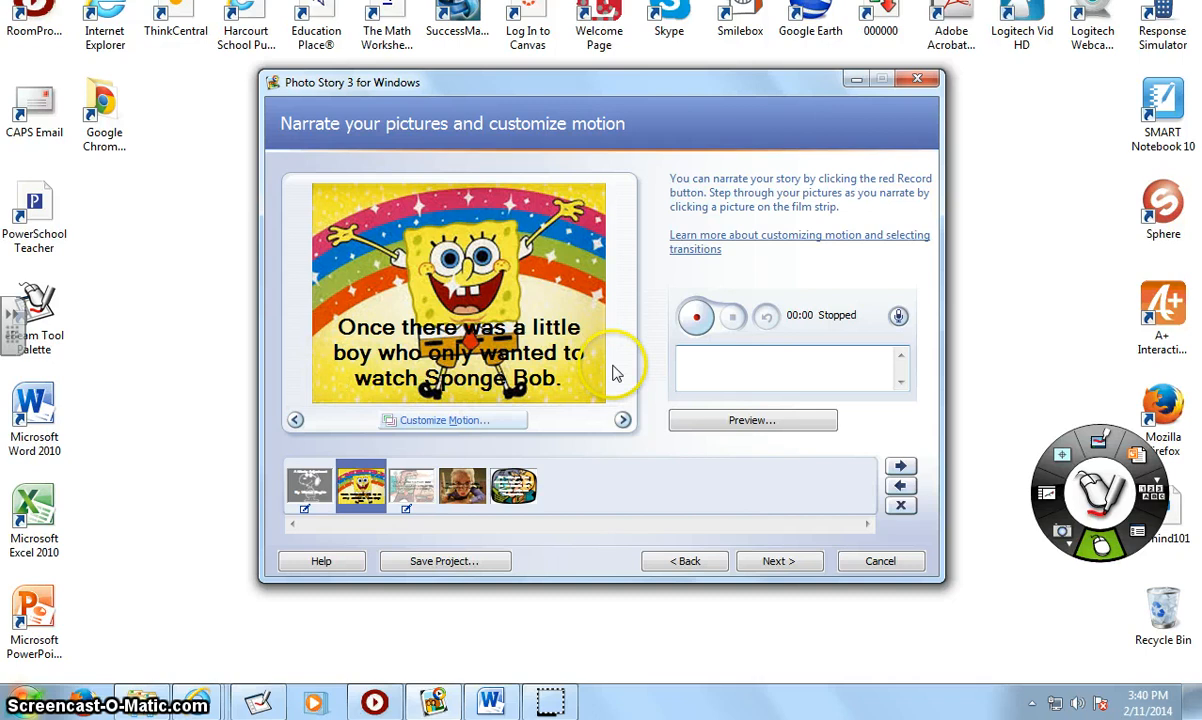
mouse_move(320, 475)
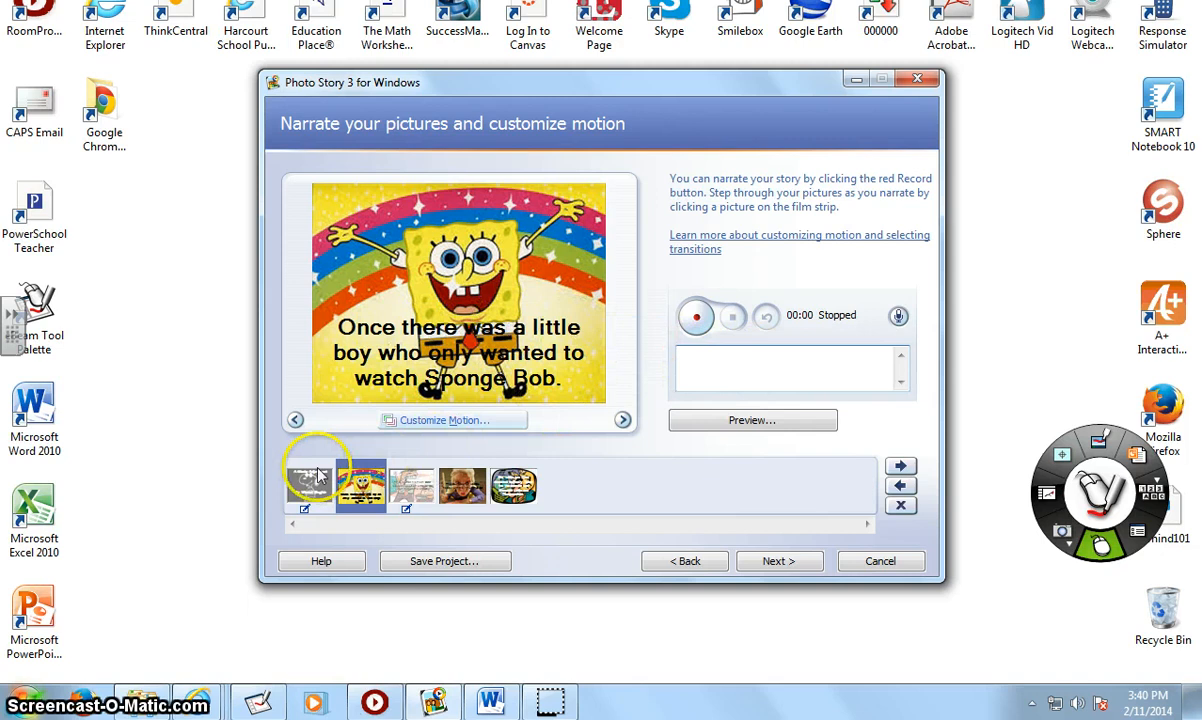
Return to the title picture and begin recording narration, advancing to the Sponge Bob picture
left_click(696, 315)
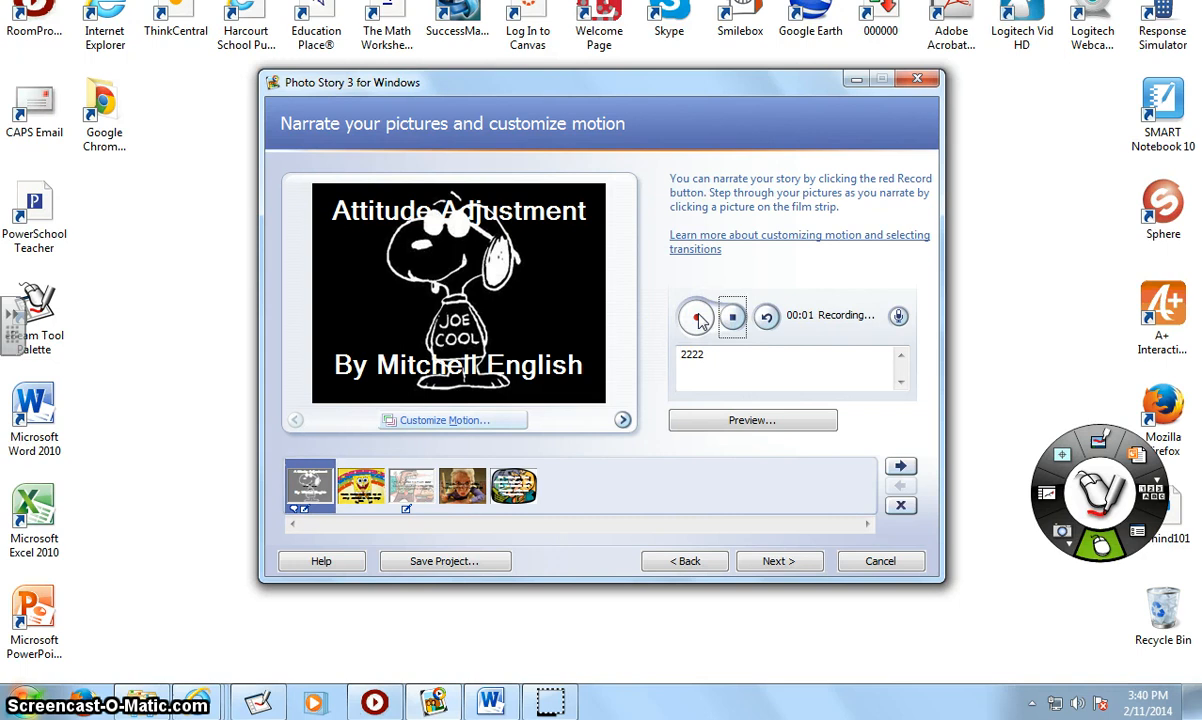
left_click(361, 486)
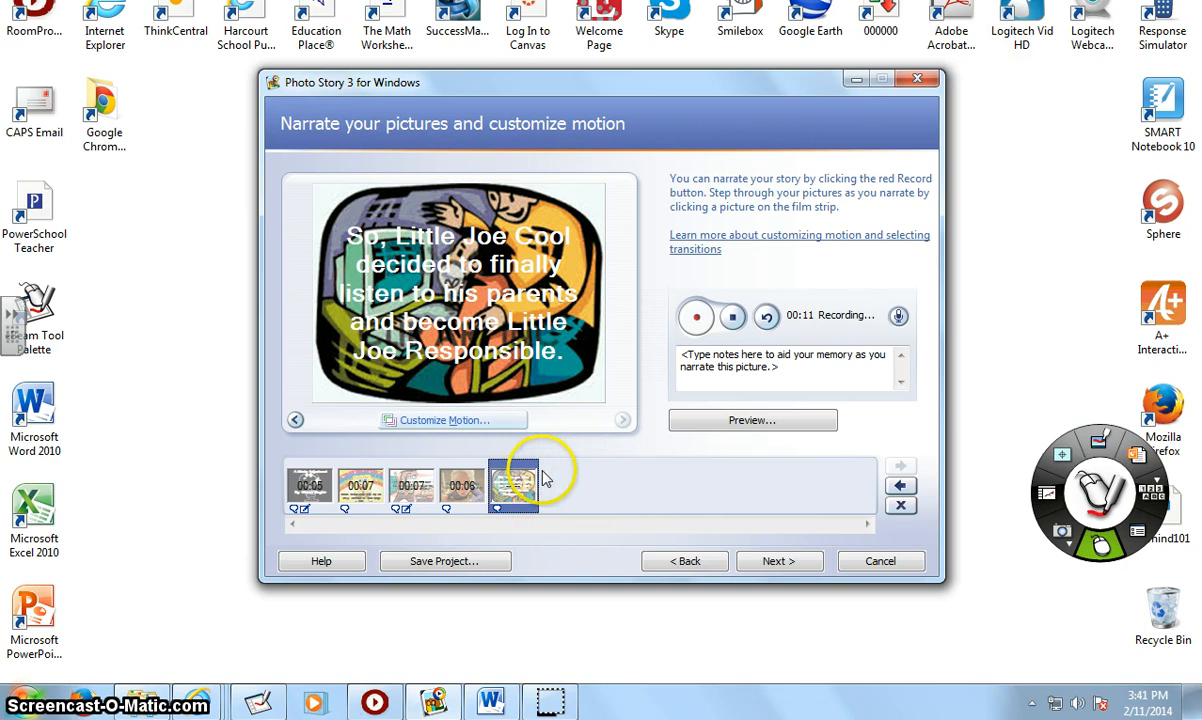
Stop the narration recording on the fifth picture, leaving 14 seconds of narration
left_click(731, 316)
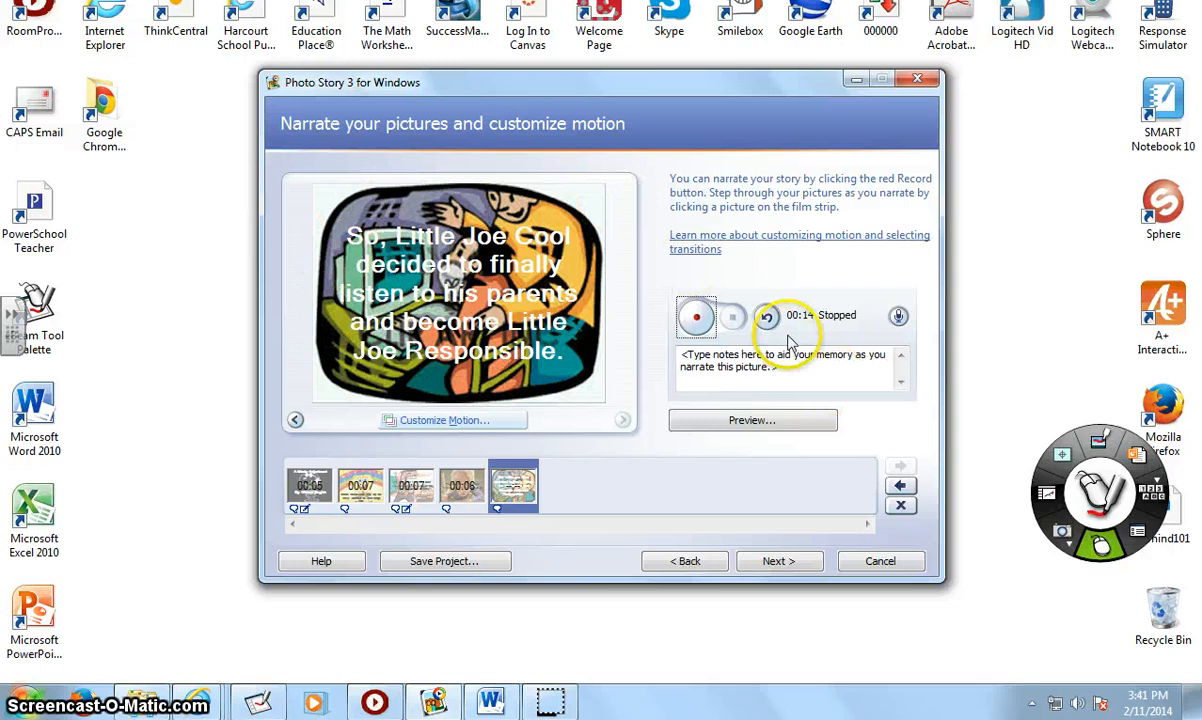
mouse_move(575, 363)
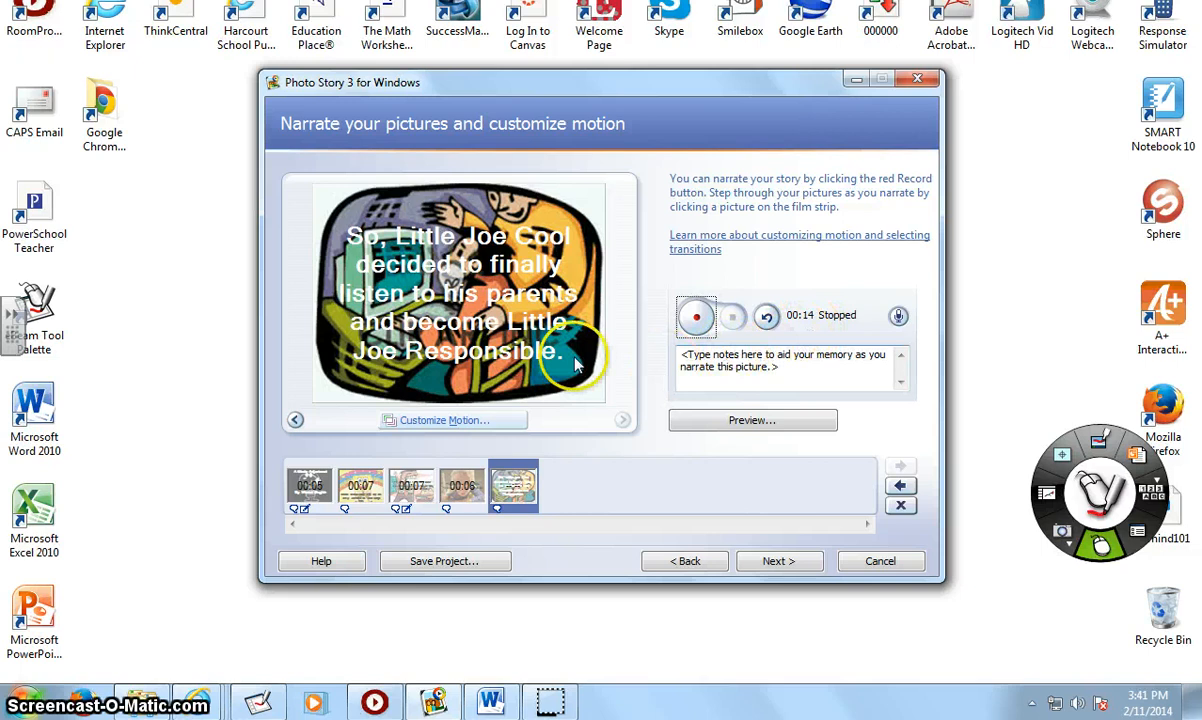
mouse_move(310, 365)
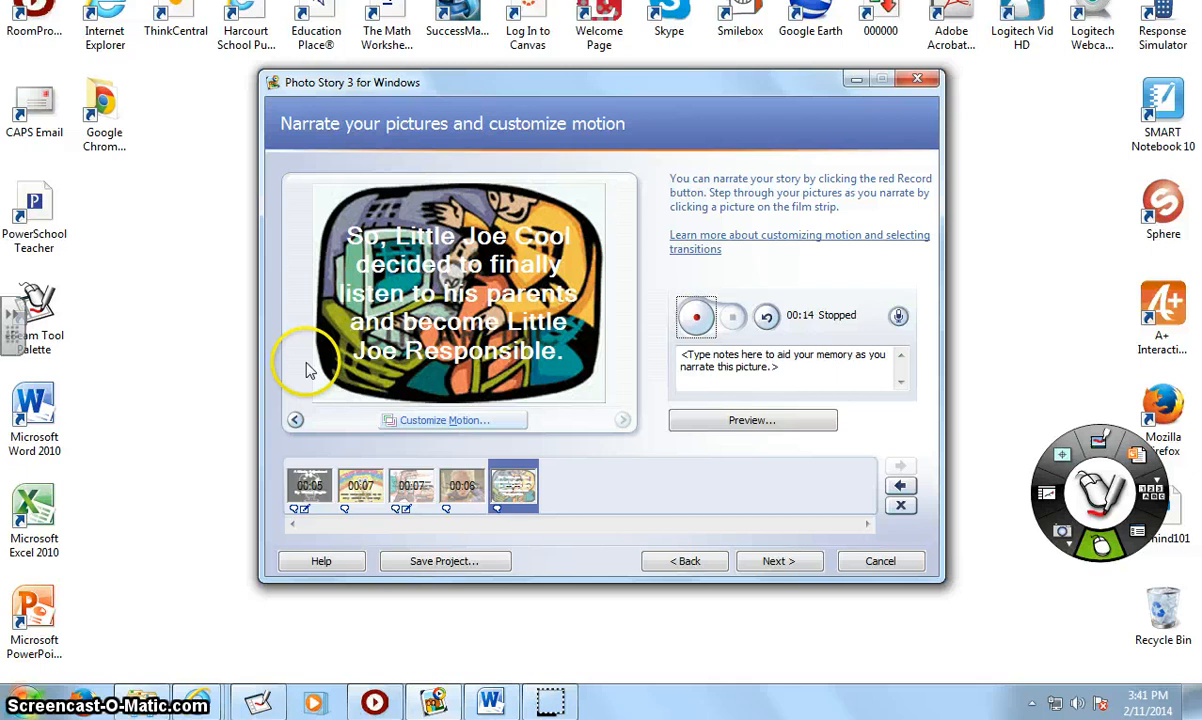
mouse_move(596, 208)
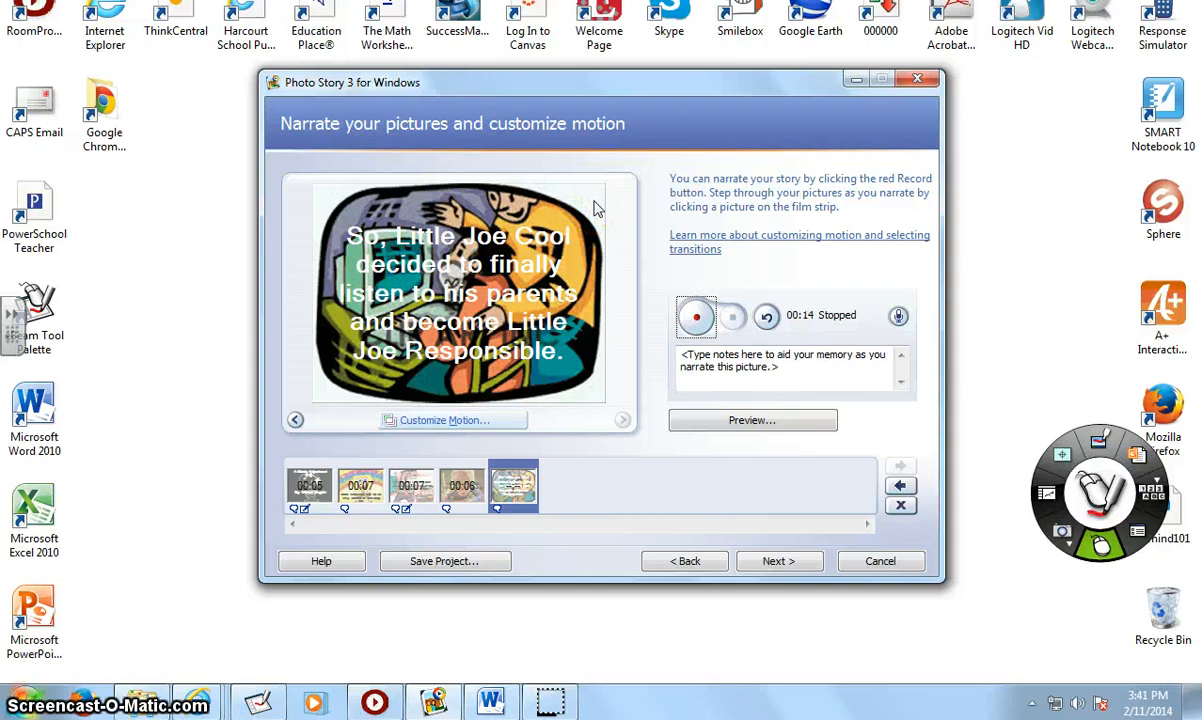